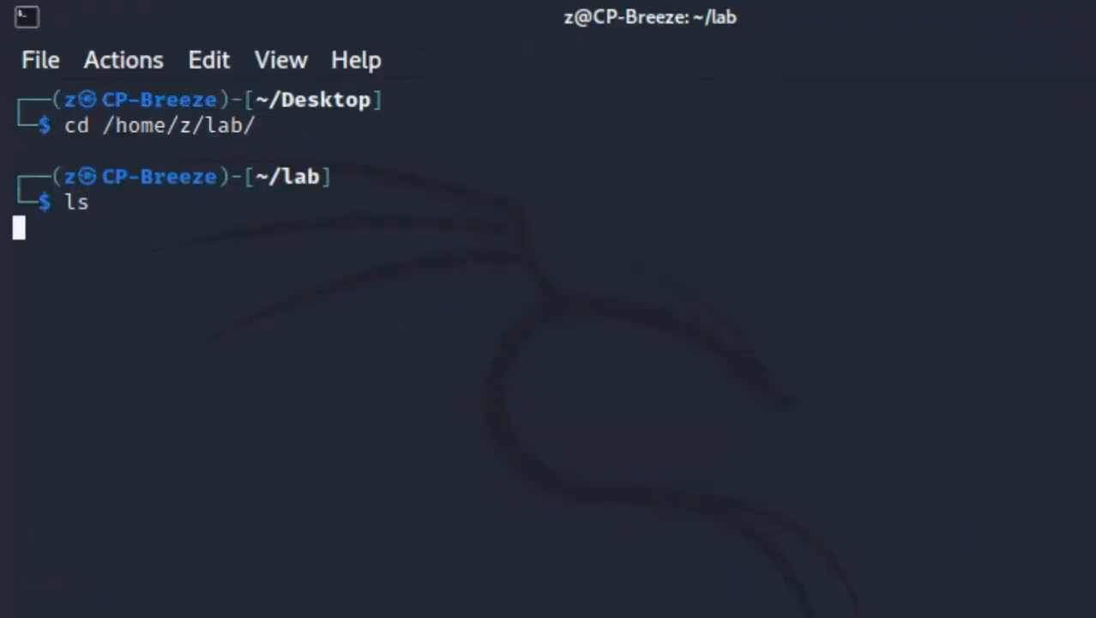
# Run cap2hccapx.bin on rusian_mobile_number-01.cap to produce the hash.hccapx hash file
pyautogui.write('clear')
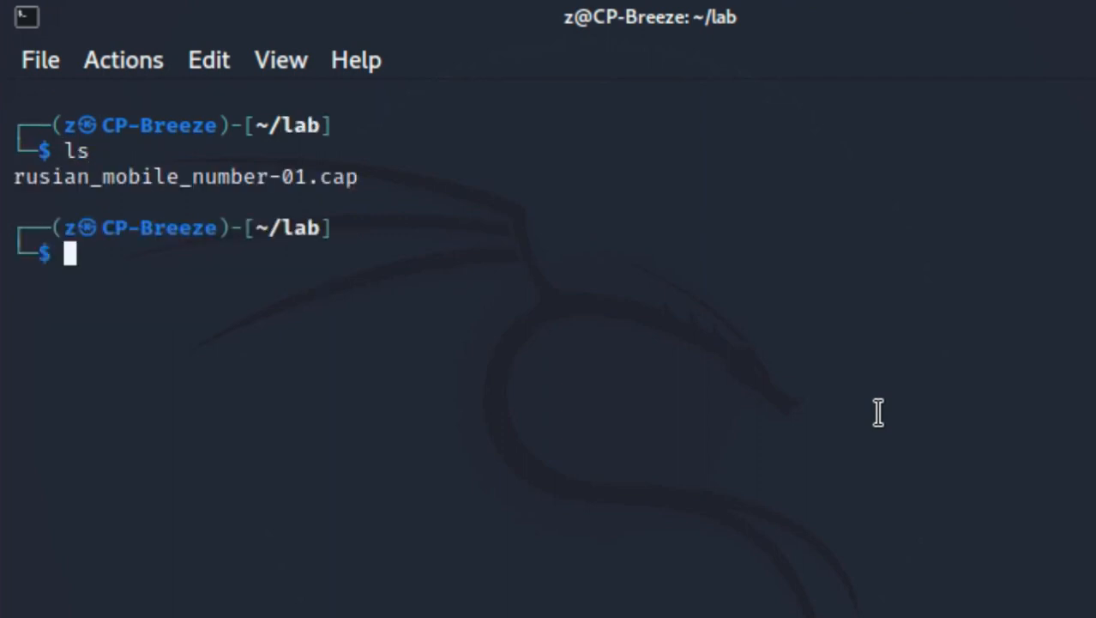
pyautogui.write('/usr/share/ha')
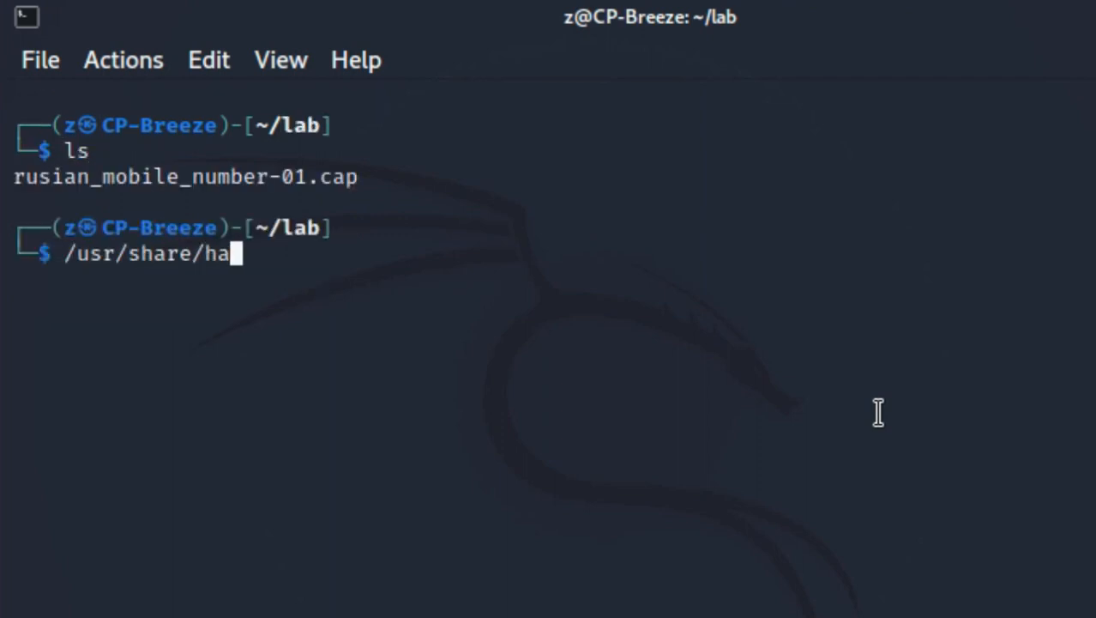
pyautogui.write('shcat-utils/cap2hccapx.bin')
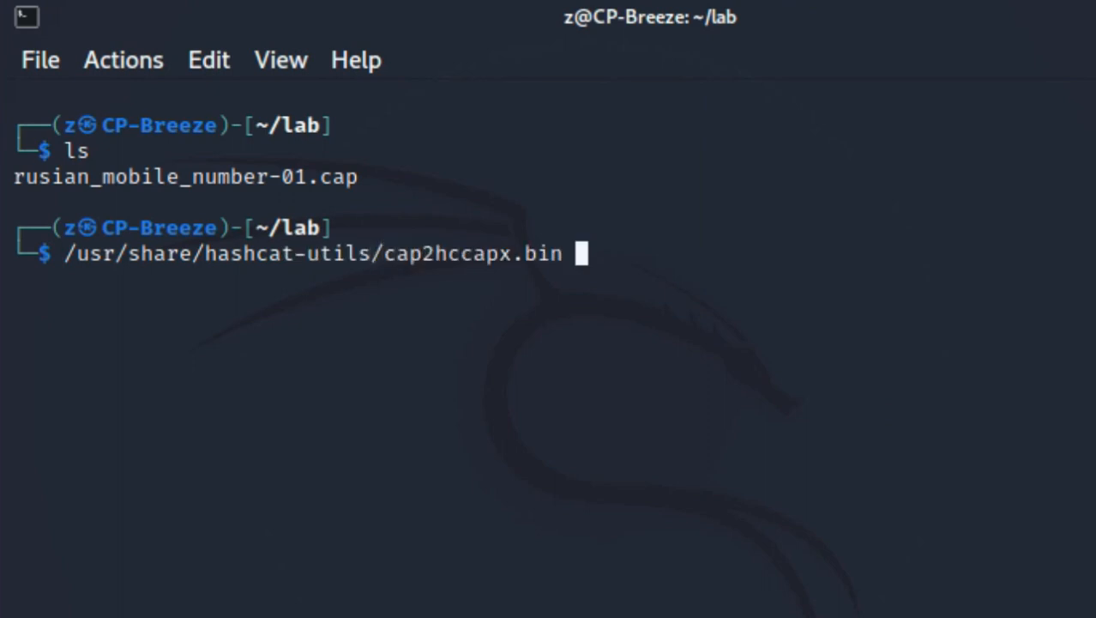
pyautogui.write('rusian_mobile_number-01.cap hash.h')
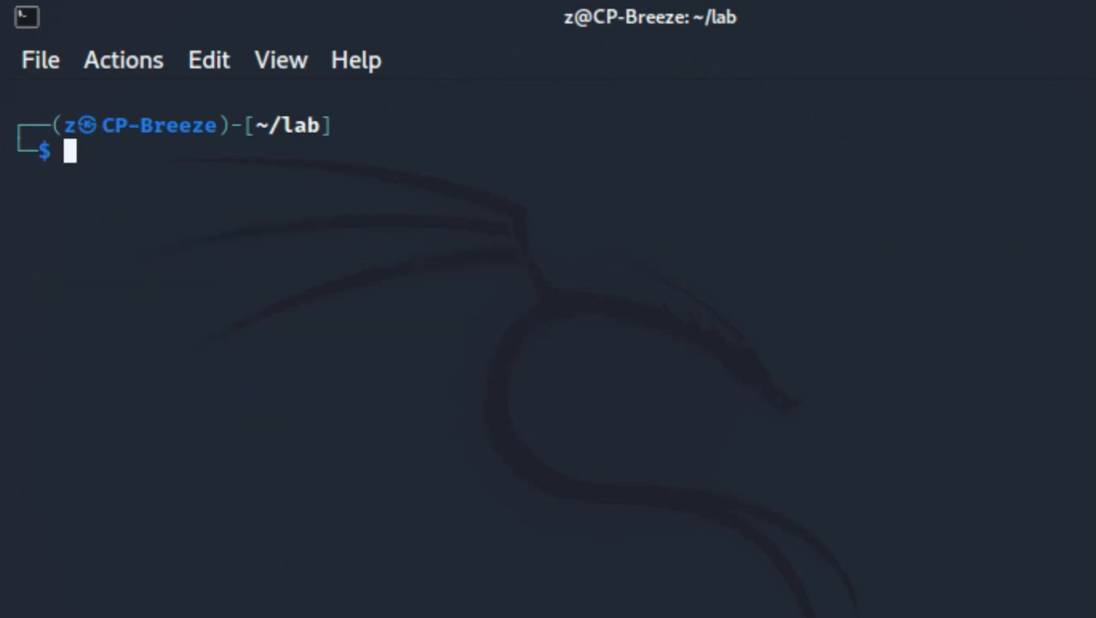
# Launch hashcat -m 22000 -a 3 mask attack on ./hash.hccapx as --session session1
pyautogui.write('ls')
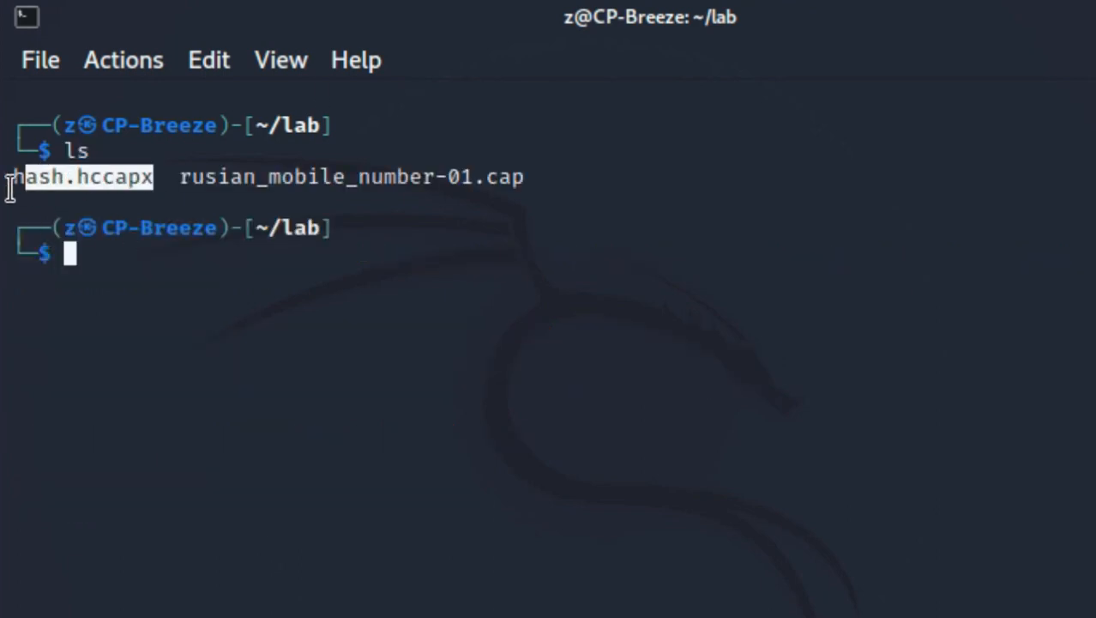
pyautogui.write('clea')
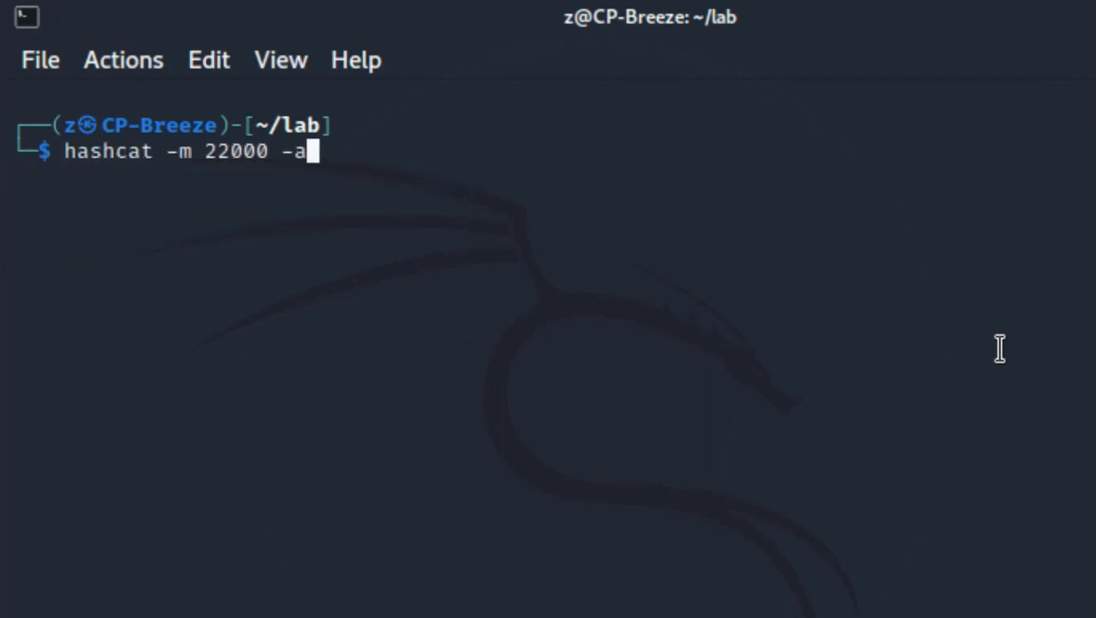
pyautogui.write('3 --se')
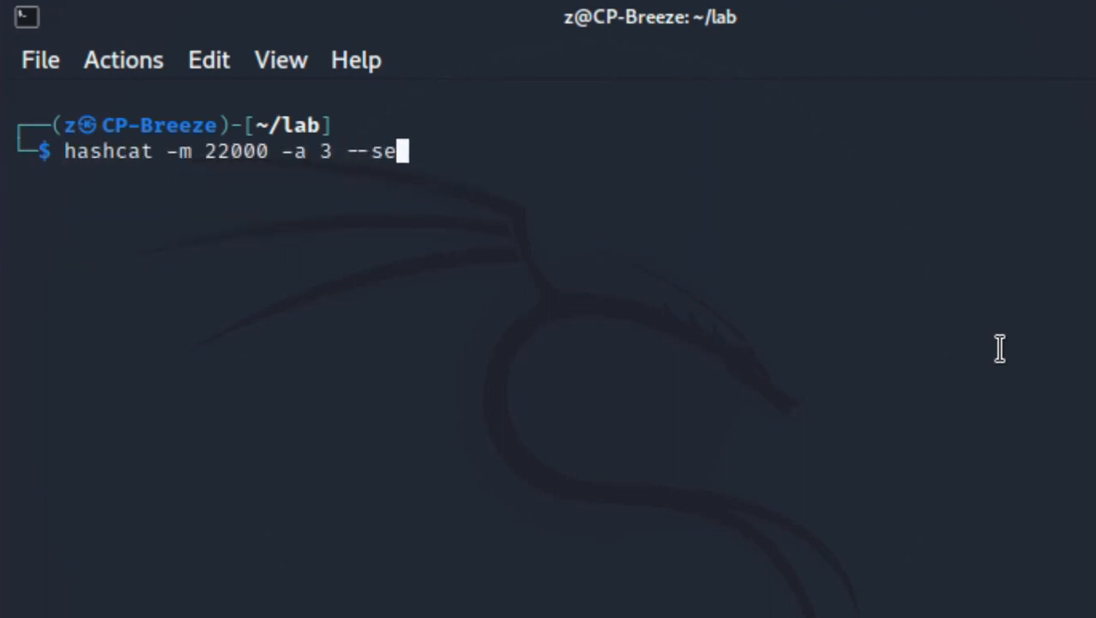
pyautogui.write('ssion session1 .')
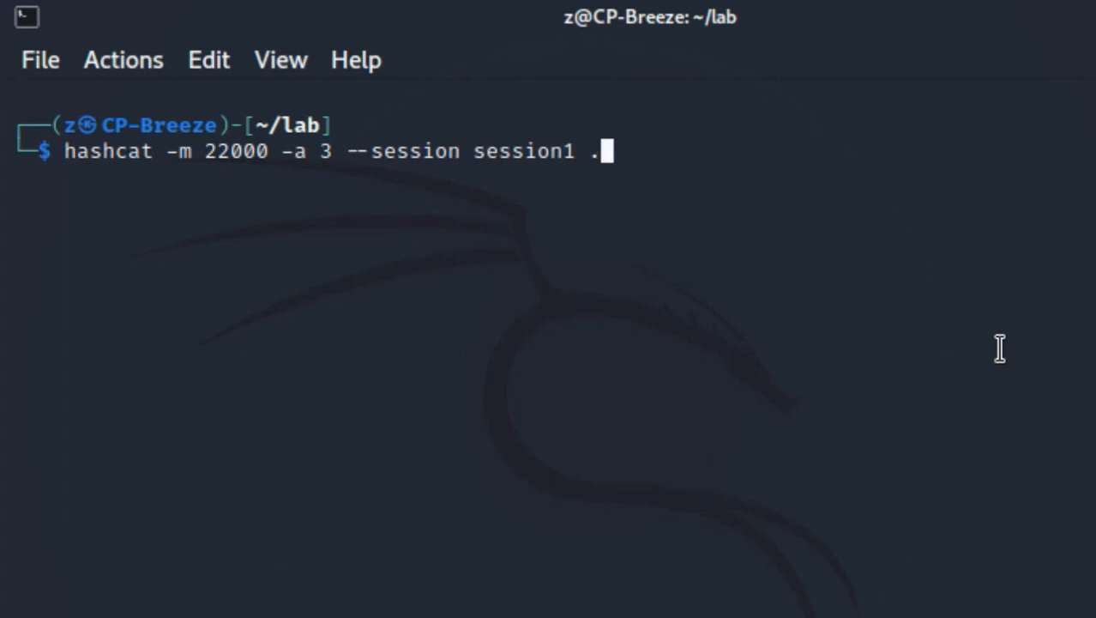
pyautogui.press('Return')
pyautogui.write('hashcat --sessi')
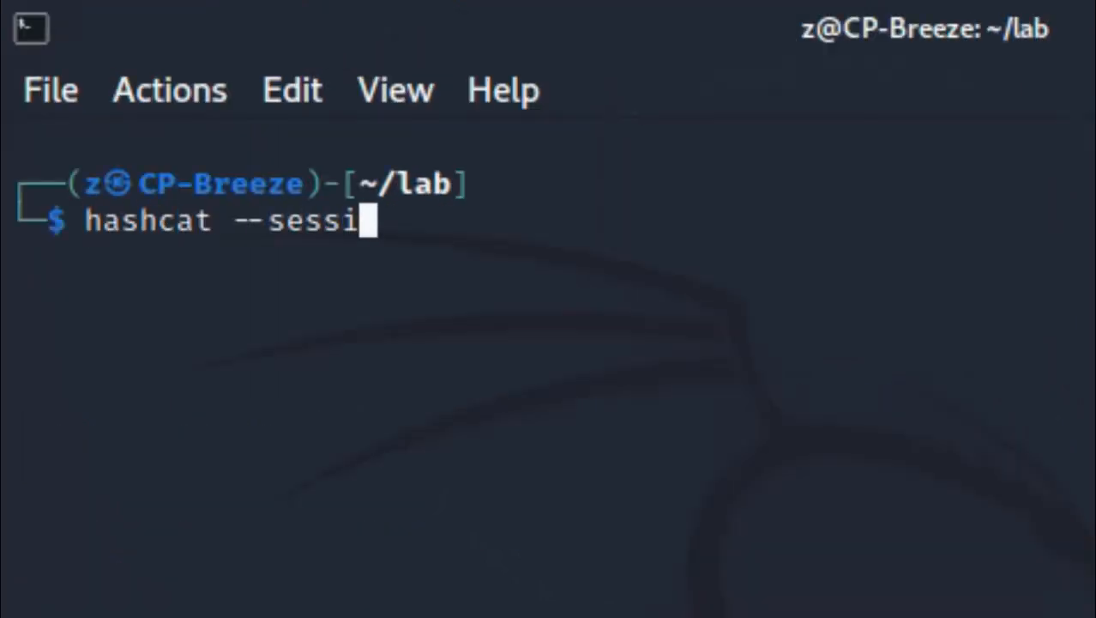
# Check session1's status with s, then checkpoint and stop it with c
pyautogui.write('on session1 --')
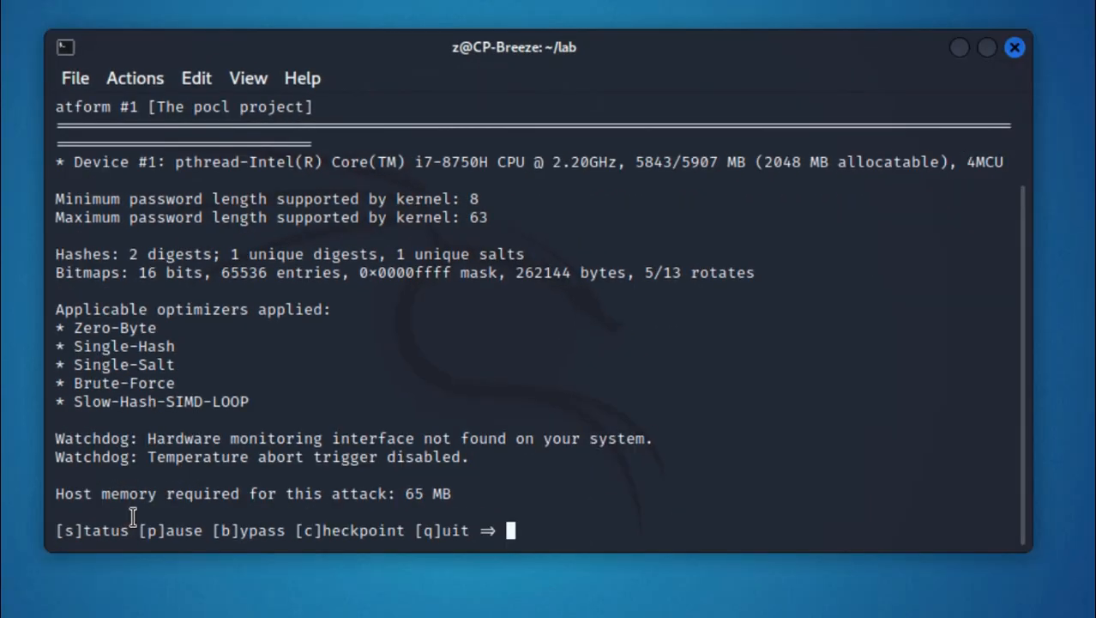
pyautogui.write('s')
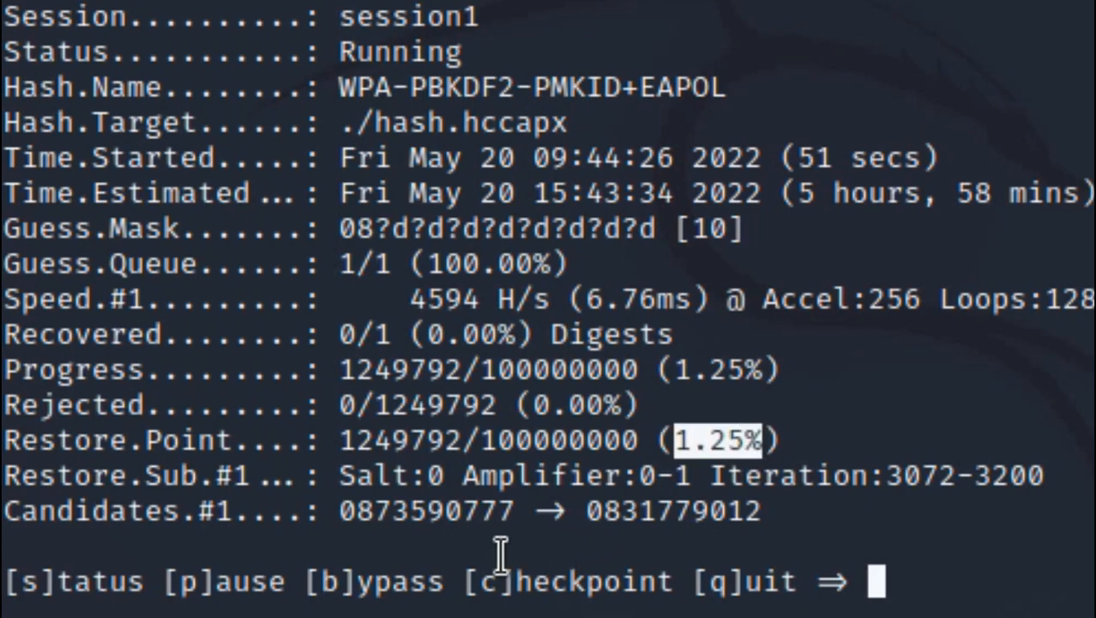
pyautogui.press('c')
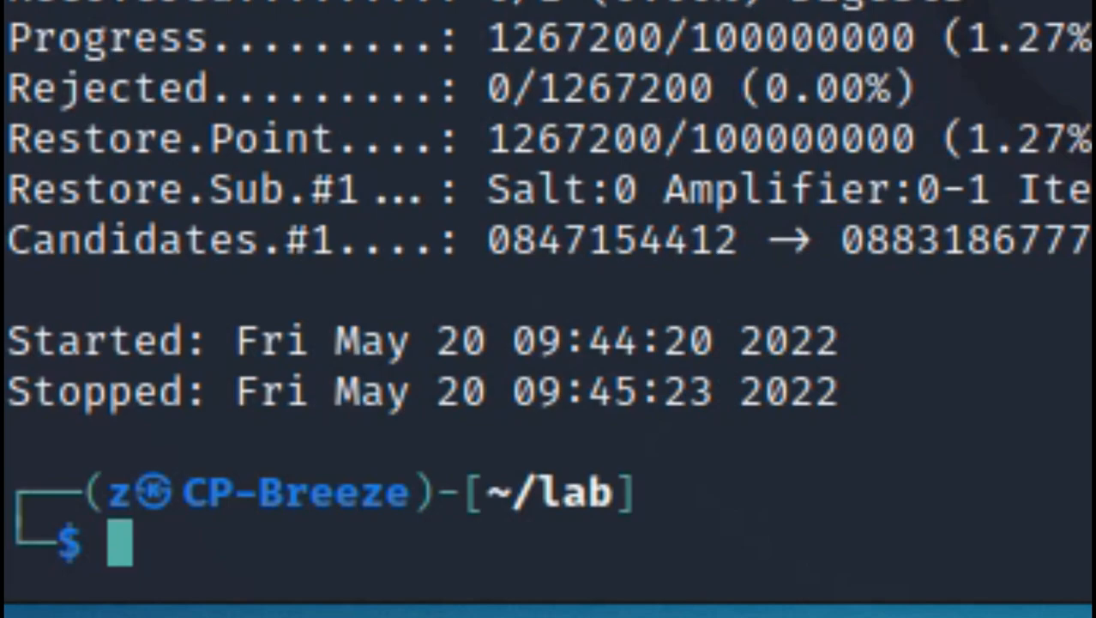
# Restore session1 via hashcat --session session1 --restore and checkpoint it again at 1.31%
pyautogui.write('hashcat --session session1 --restore')
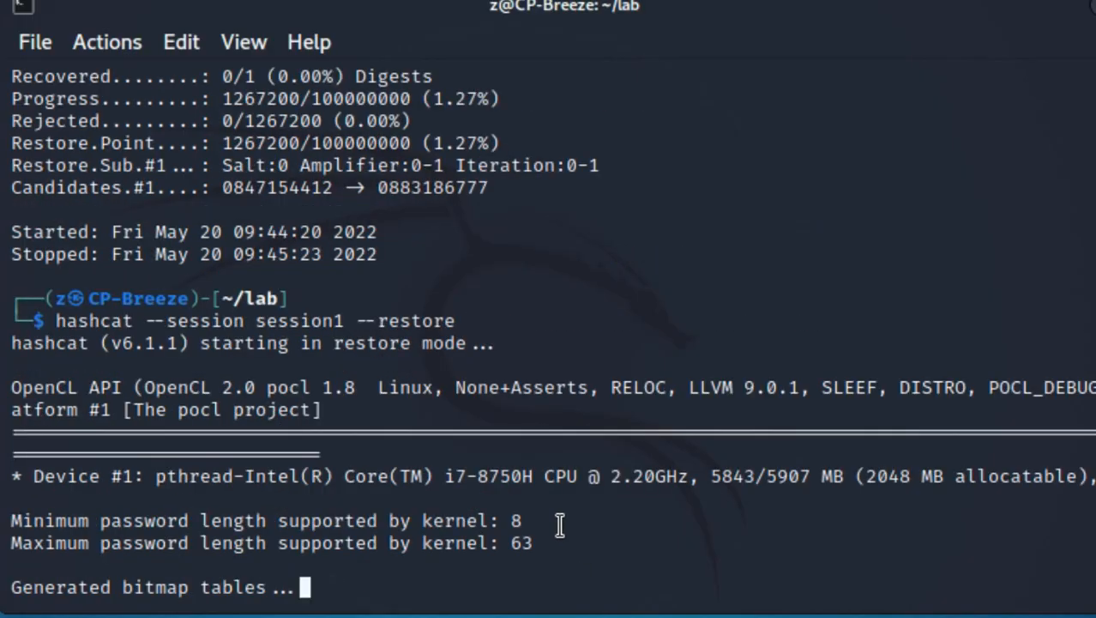
pyautogui.scroll(-3)
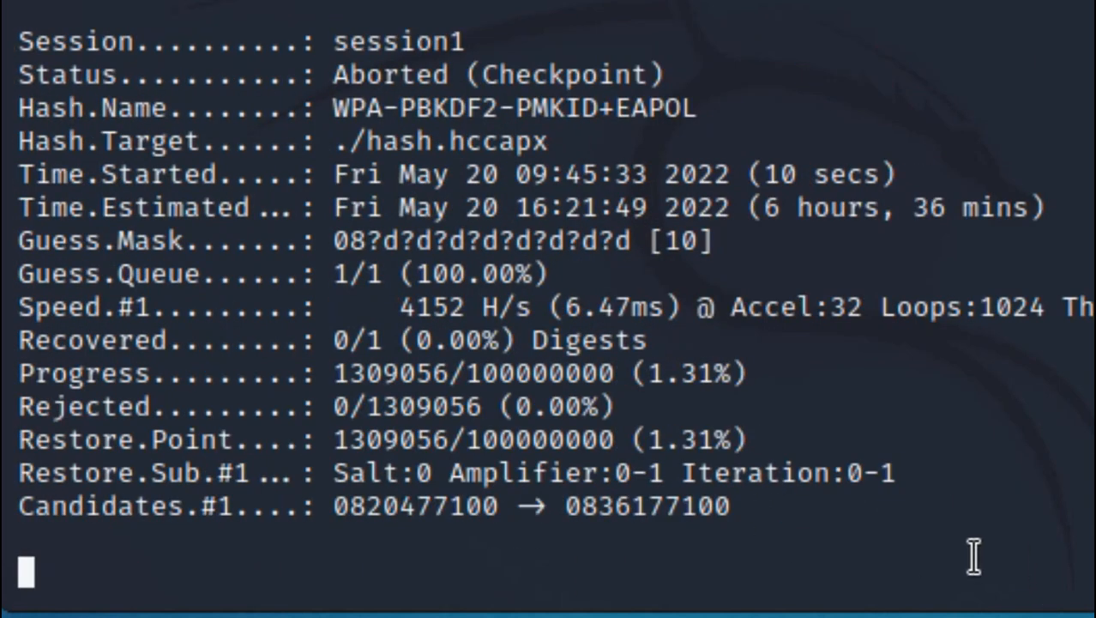
pyautogui.write('cle')
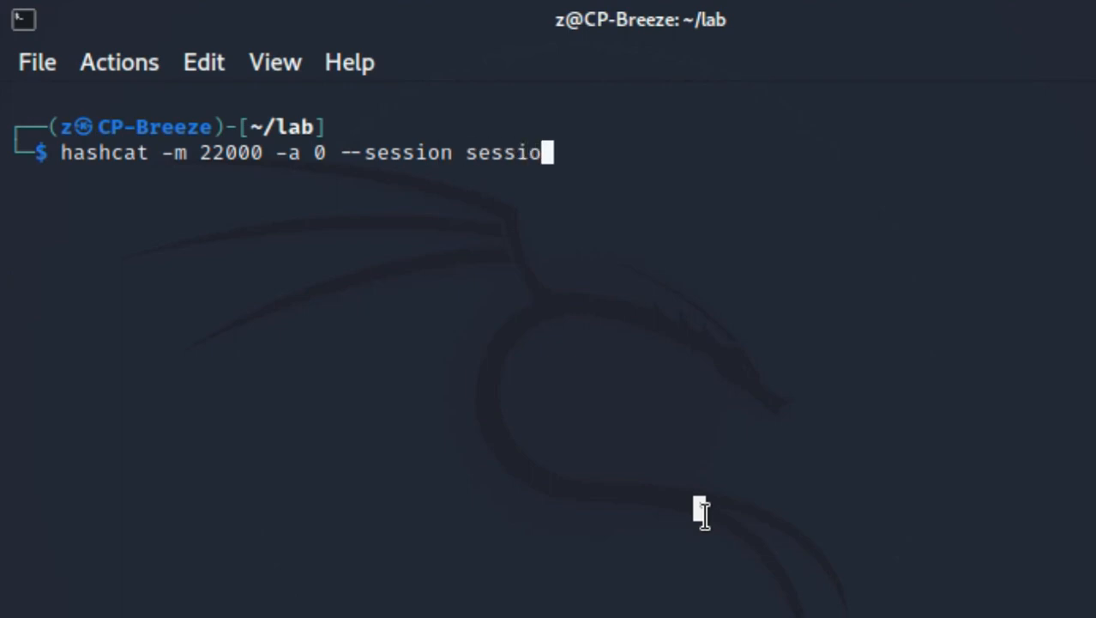
# Launch hashcat -a 0 wordlist attack with rockyou.txt as session2 and check its status
pyautogui.write('2 .')
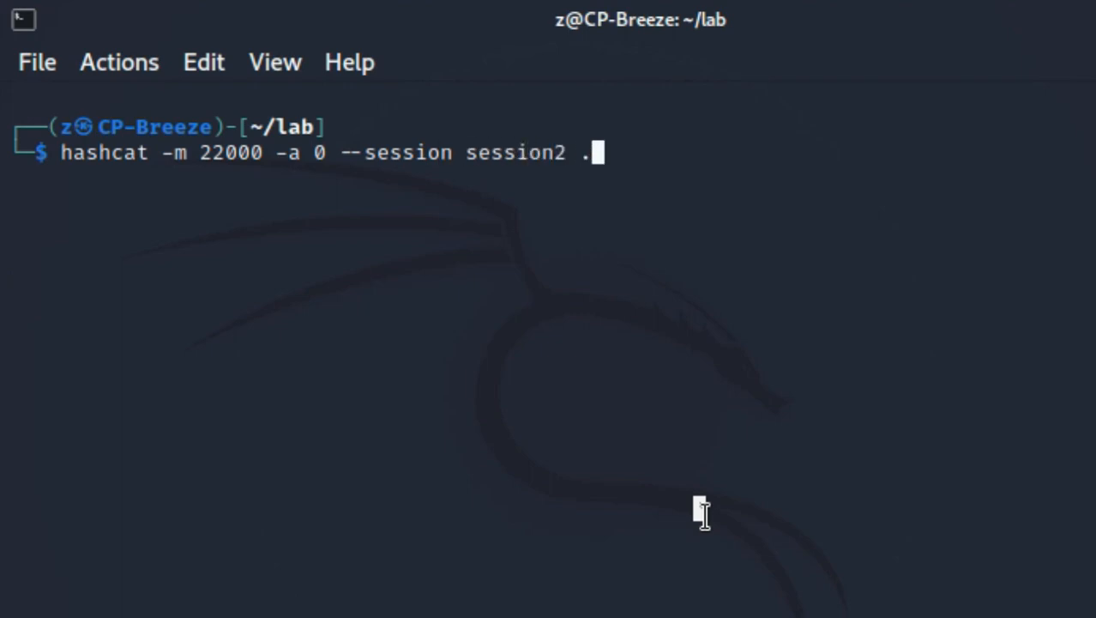
pyautogui.write('/hash.hccapx /usr/s')
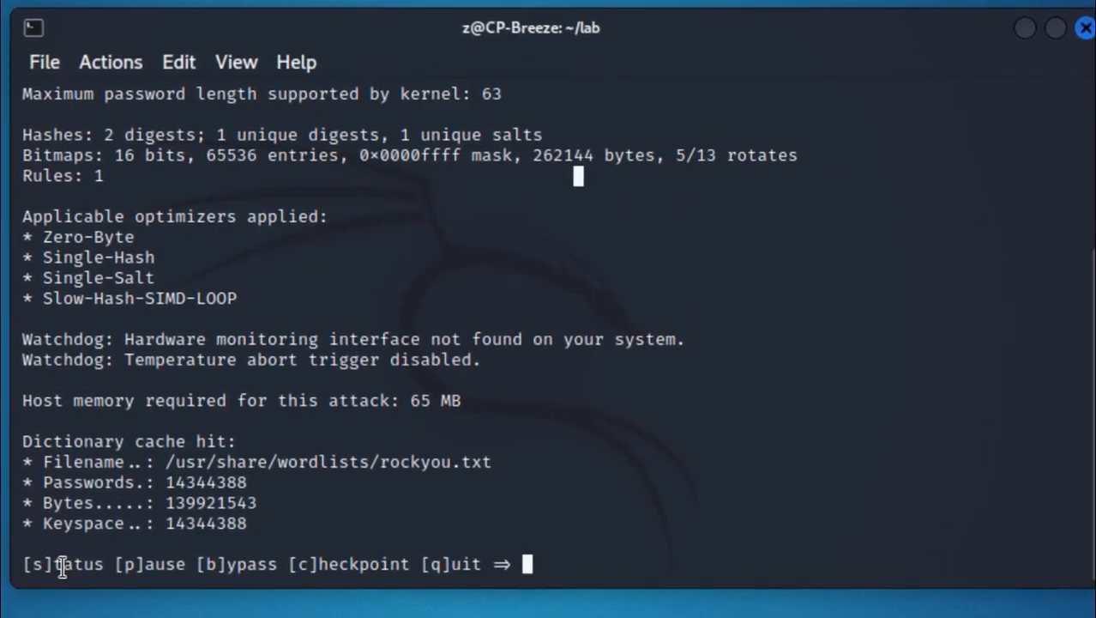
pyautogui.write('sh')
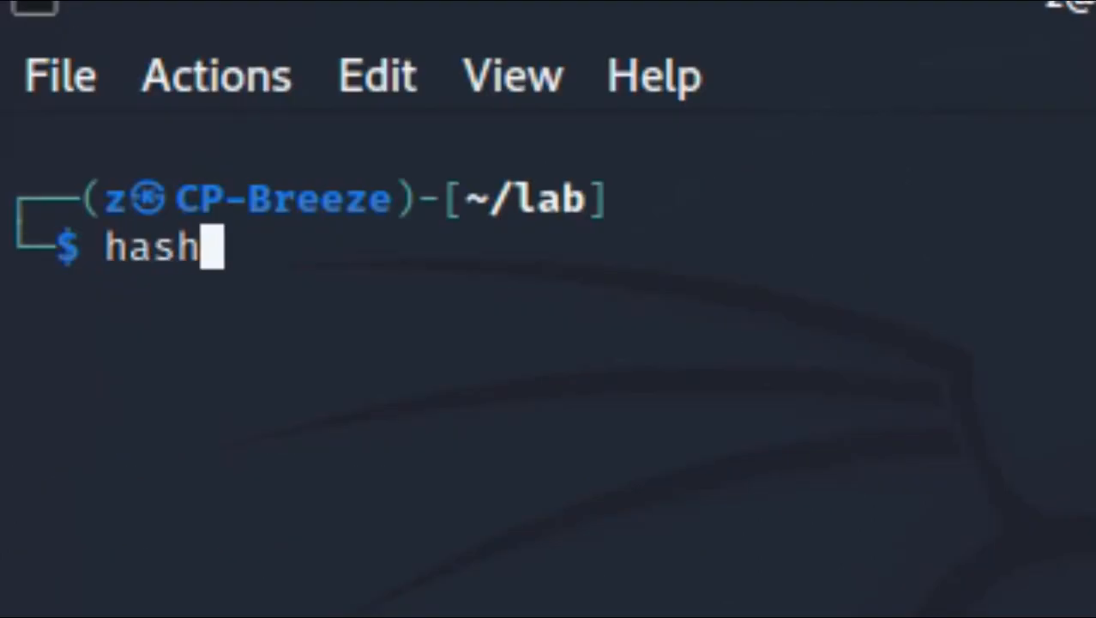
# Resume session2 from its checkpoint via hashcat --session session2 --restore
pyautogui.write('cat --session')
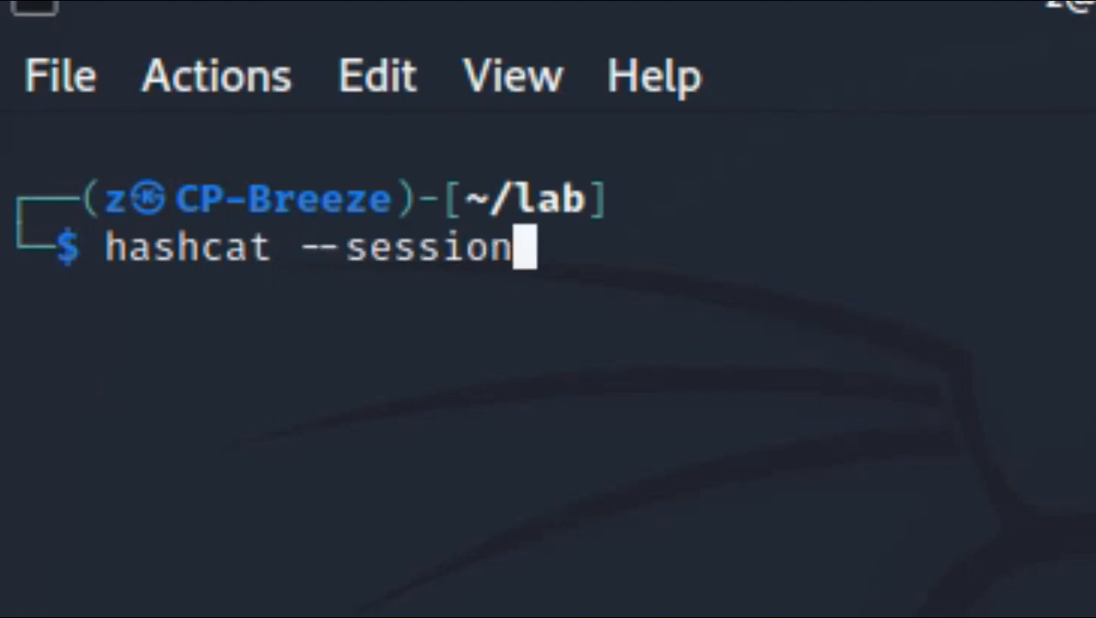
pyautogui.write('session2 --')
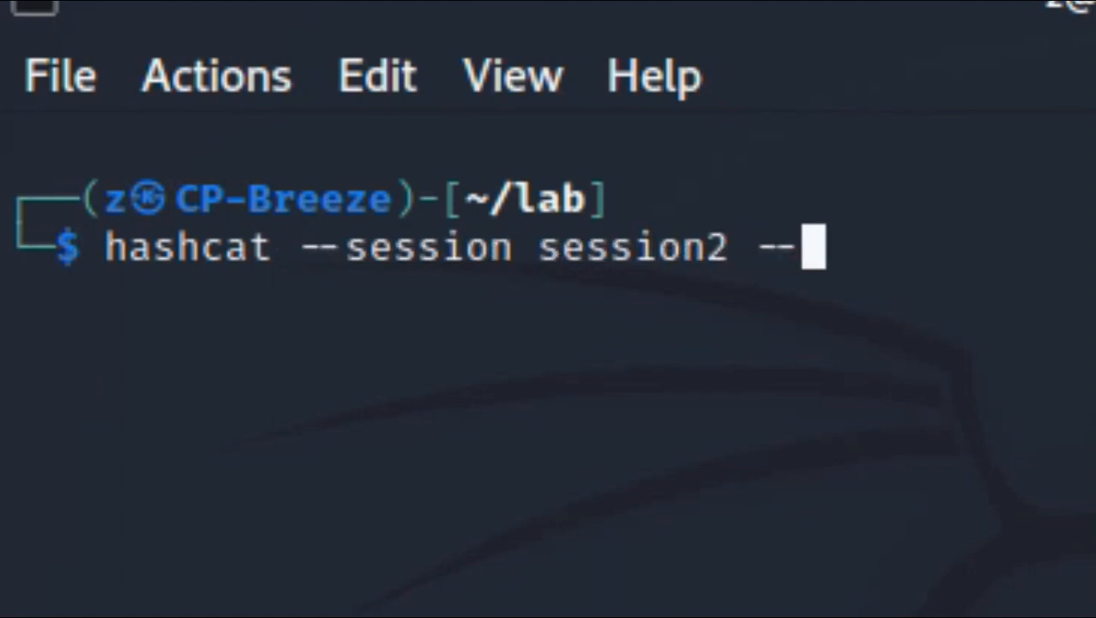
pyautogui.write('restor')
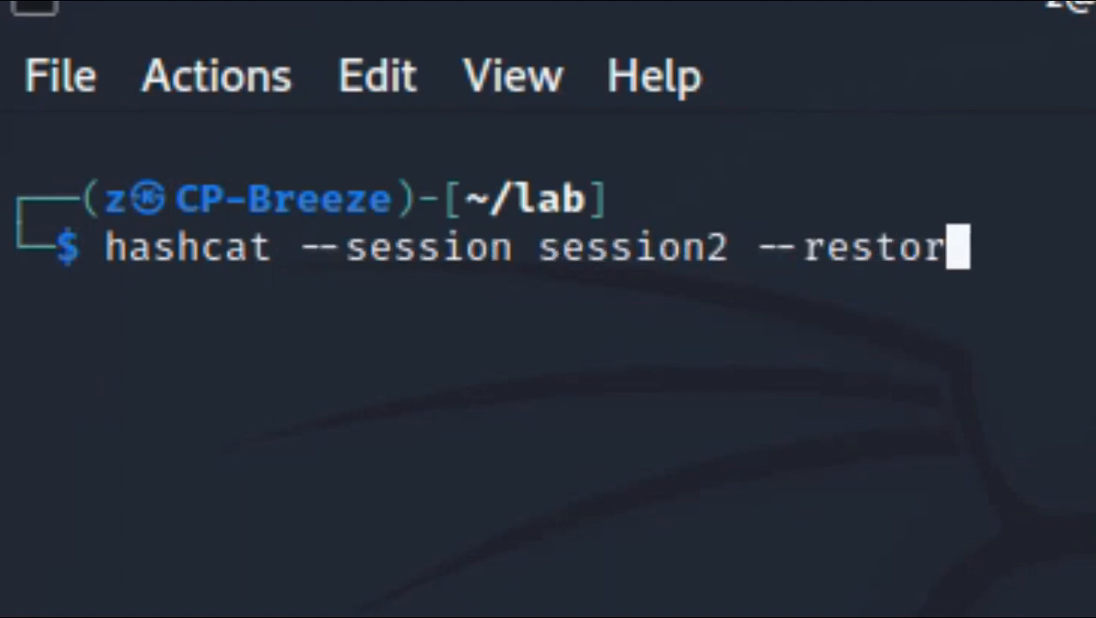
pyautogui.press('Return')
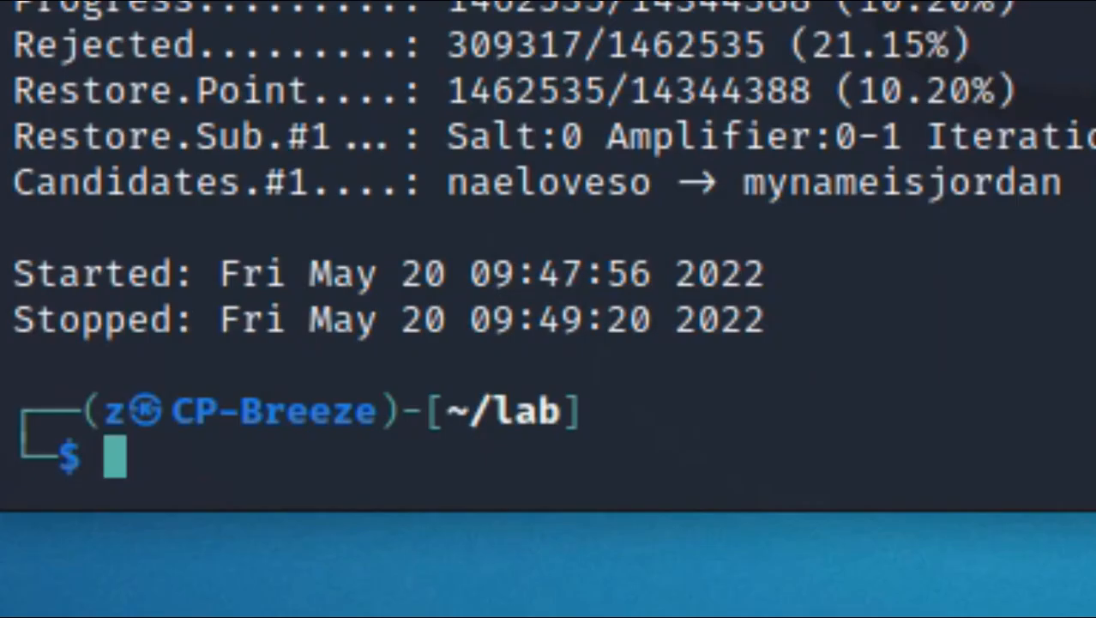
# Restore session2 again, check status at about 11%, then checkpoint and stop it
pyautogui.write('hashcat --session session2 --restore')
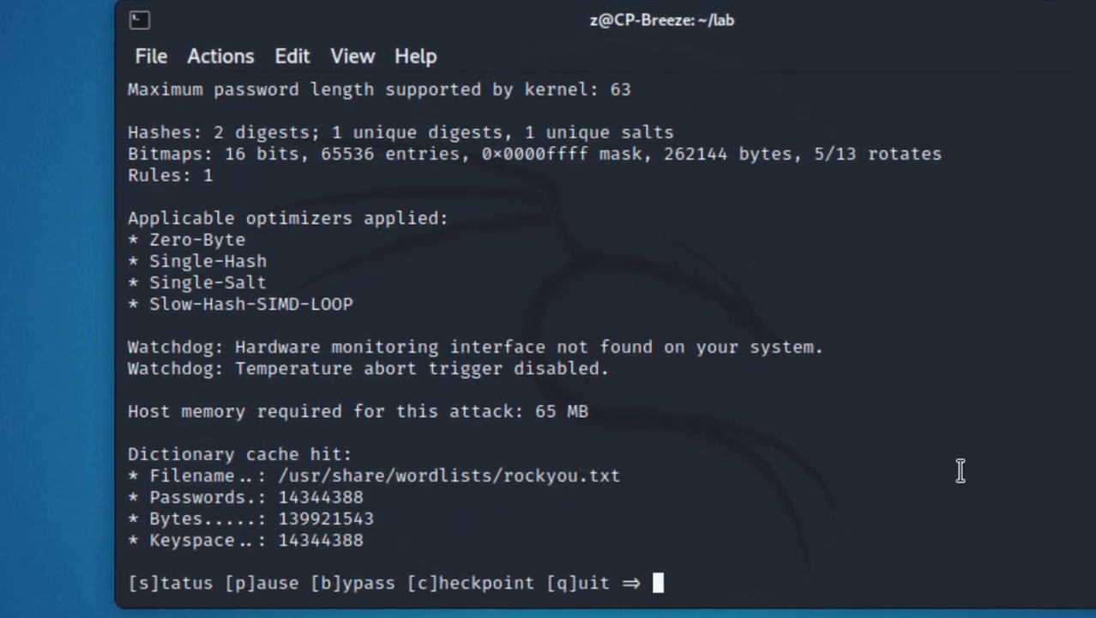
pyautogui.write('s')
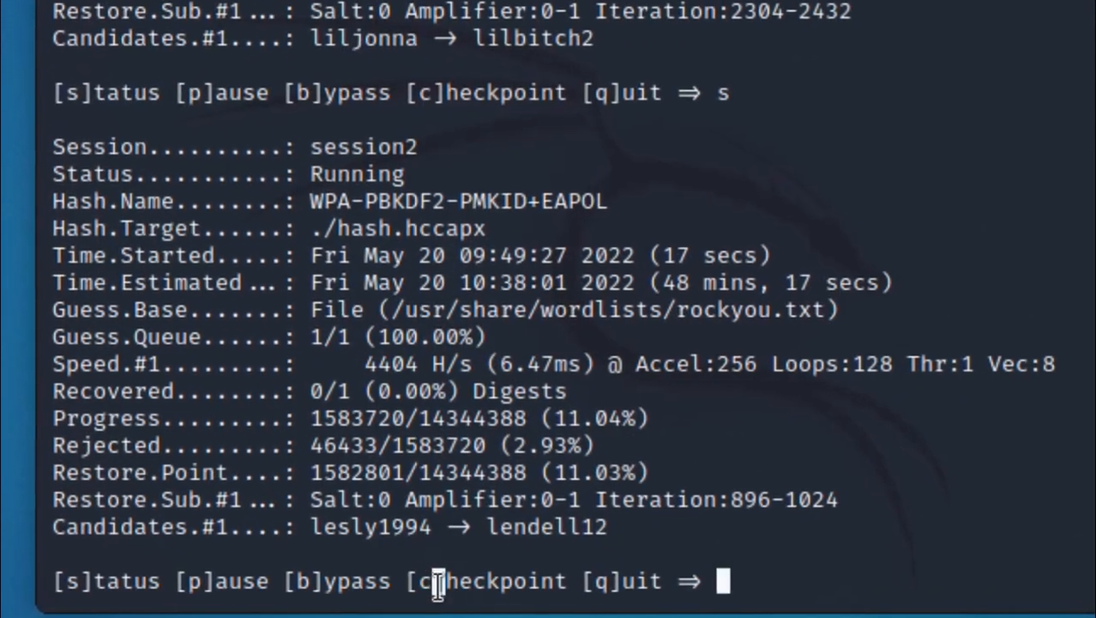
pyautogui.press('c')
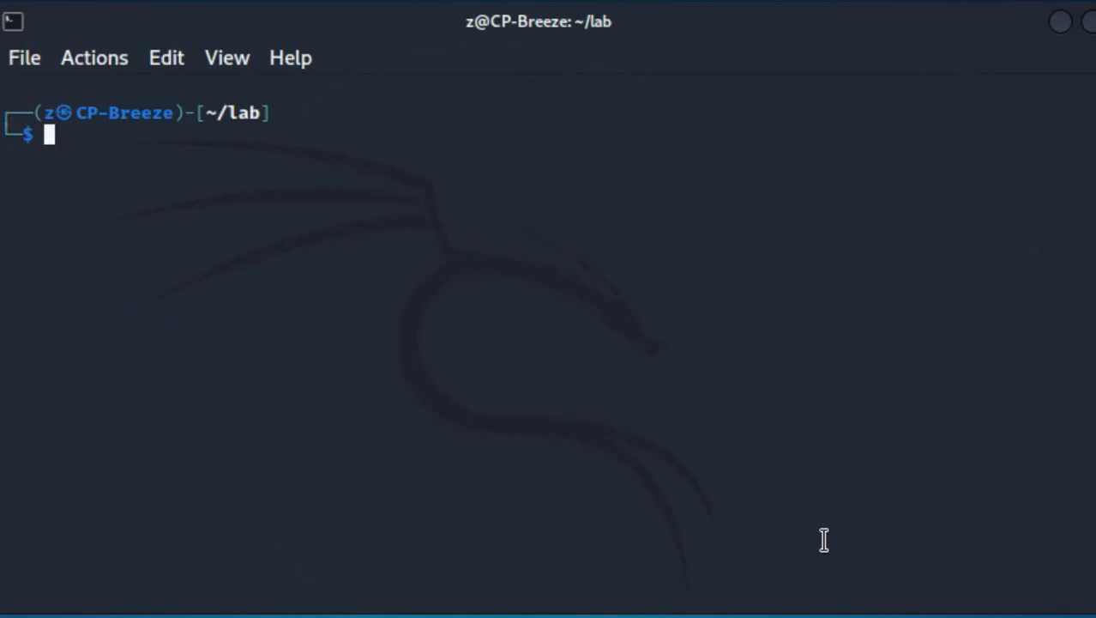
# List ~/.hashcat/sessions/ showing session1 and session2 restore and log files
pyautogui.write('cd ~/.hashcat/sessions/')
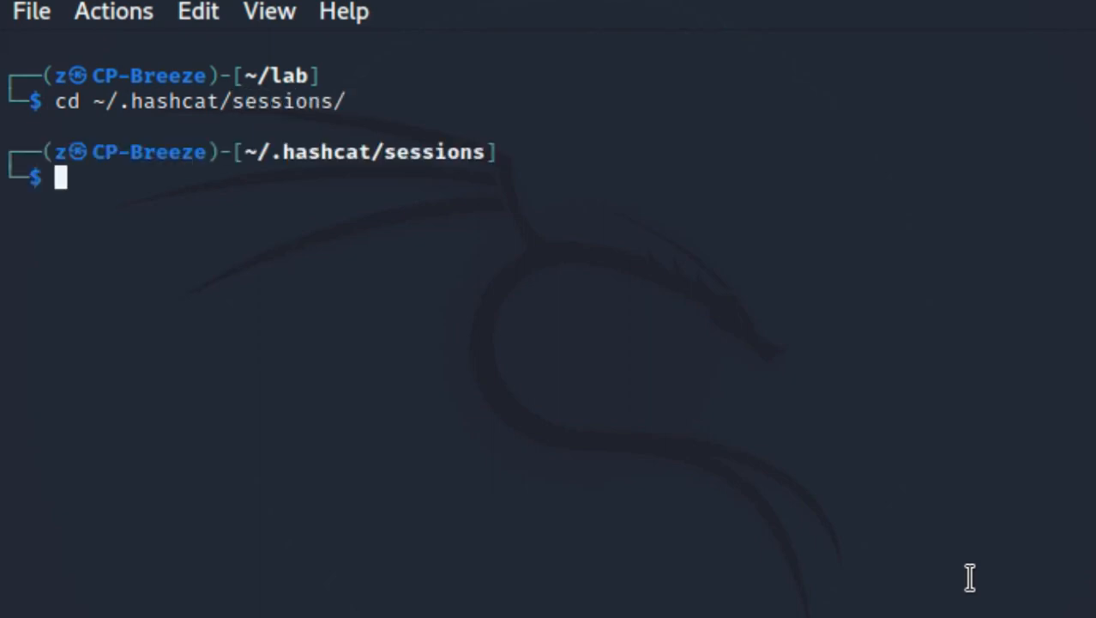
pyautogui.write('ls')
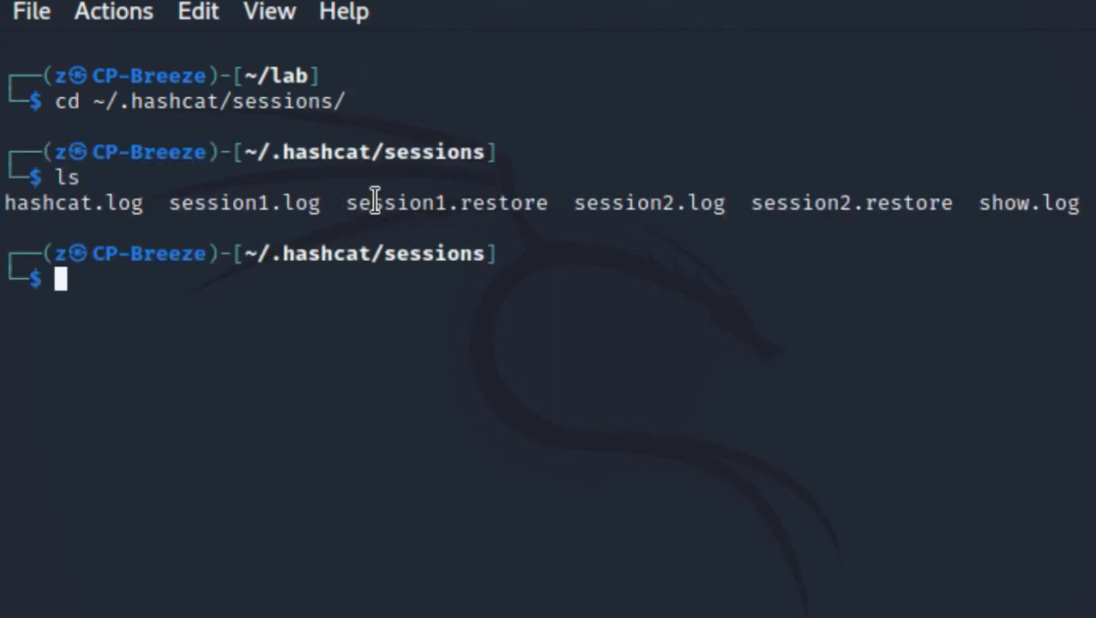
pyautogui.moveTo(950, 363)
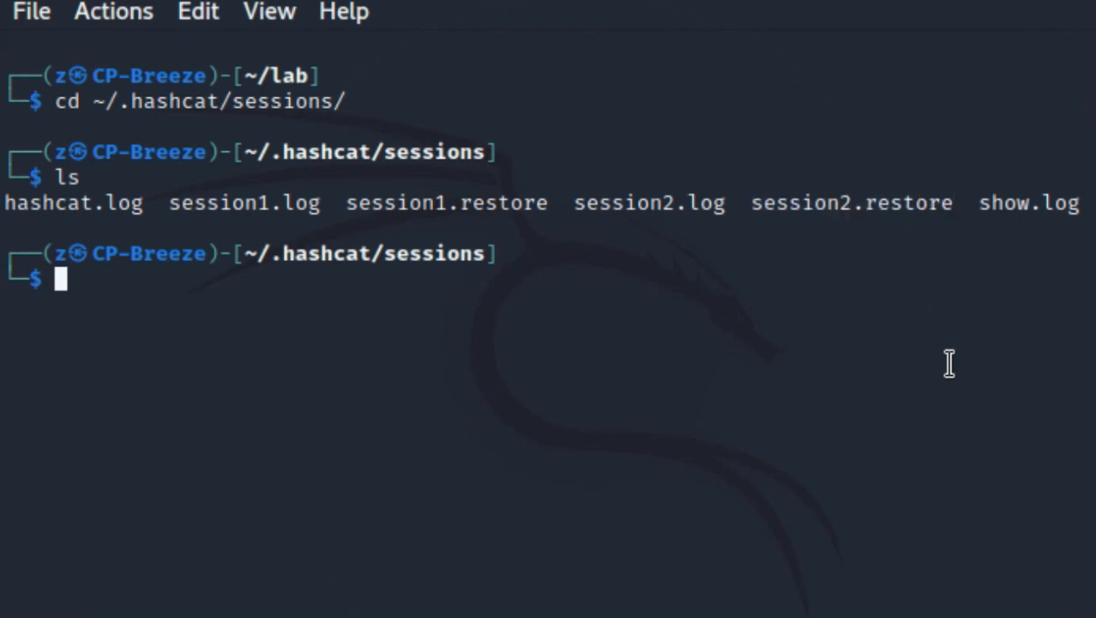
# View session1.restore with cat, then write 'THANK YOU!' at the prompt
pyautogui.write('cat session')
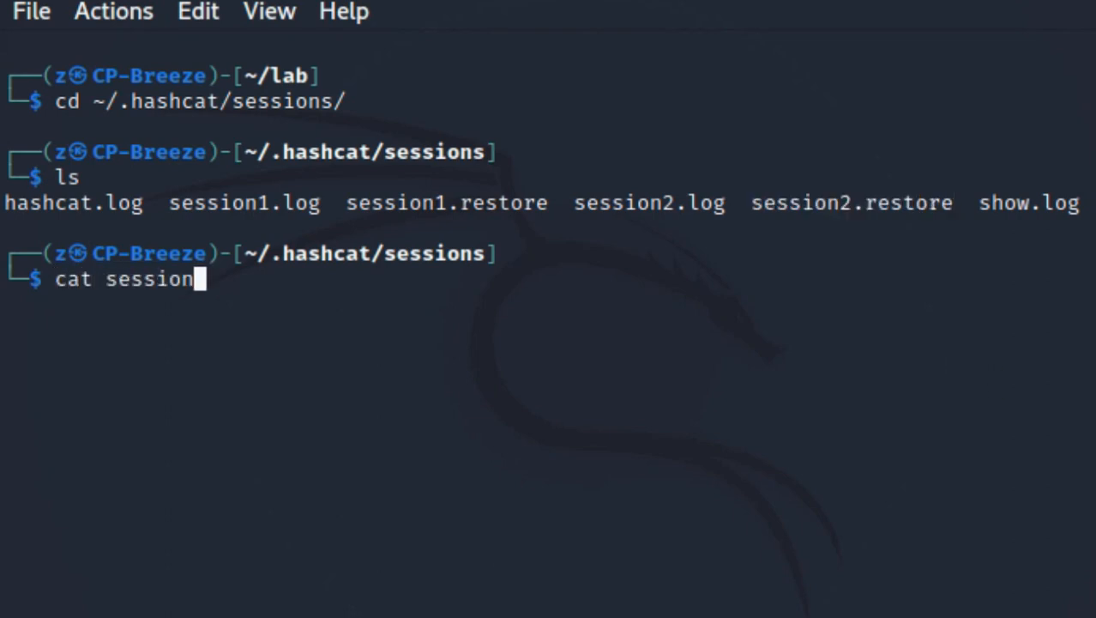
pyautogui.write('1.restore')
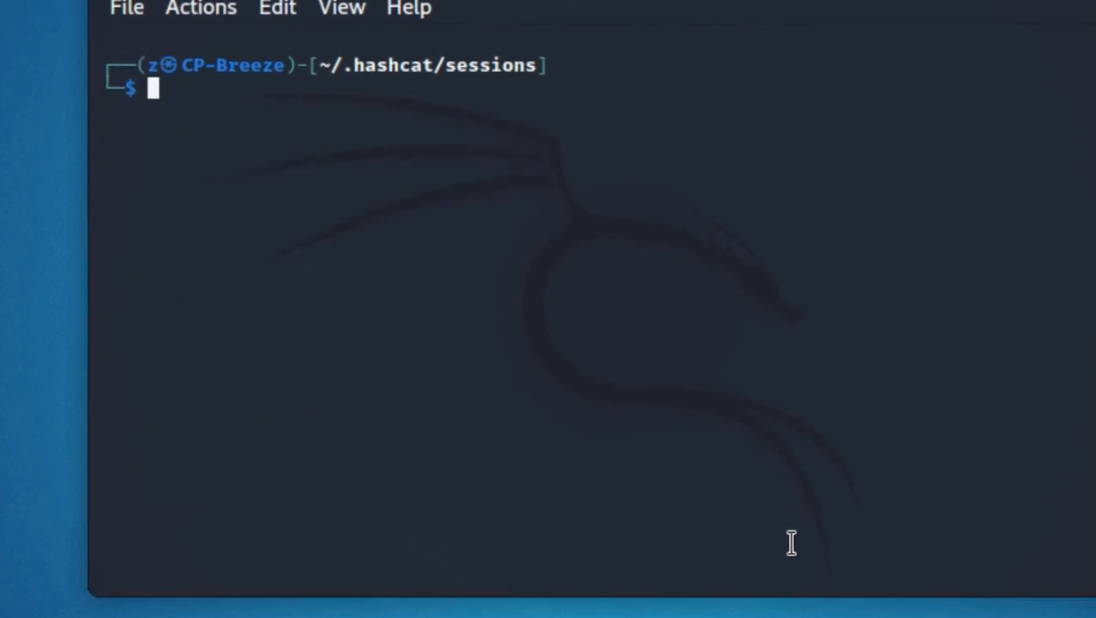
pyautogui.write('THANK YOU!')
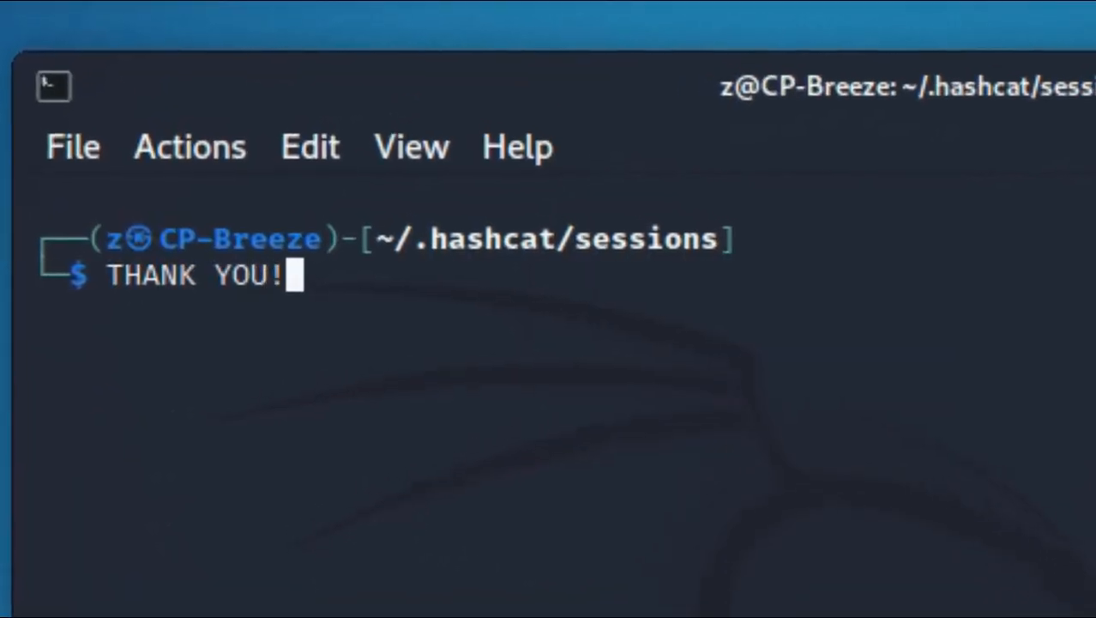